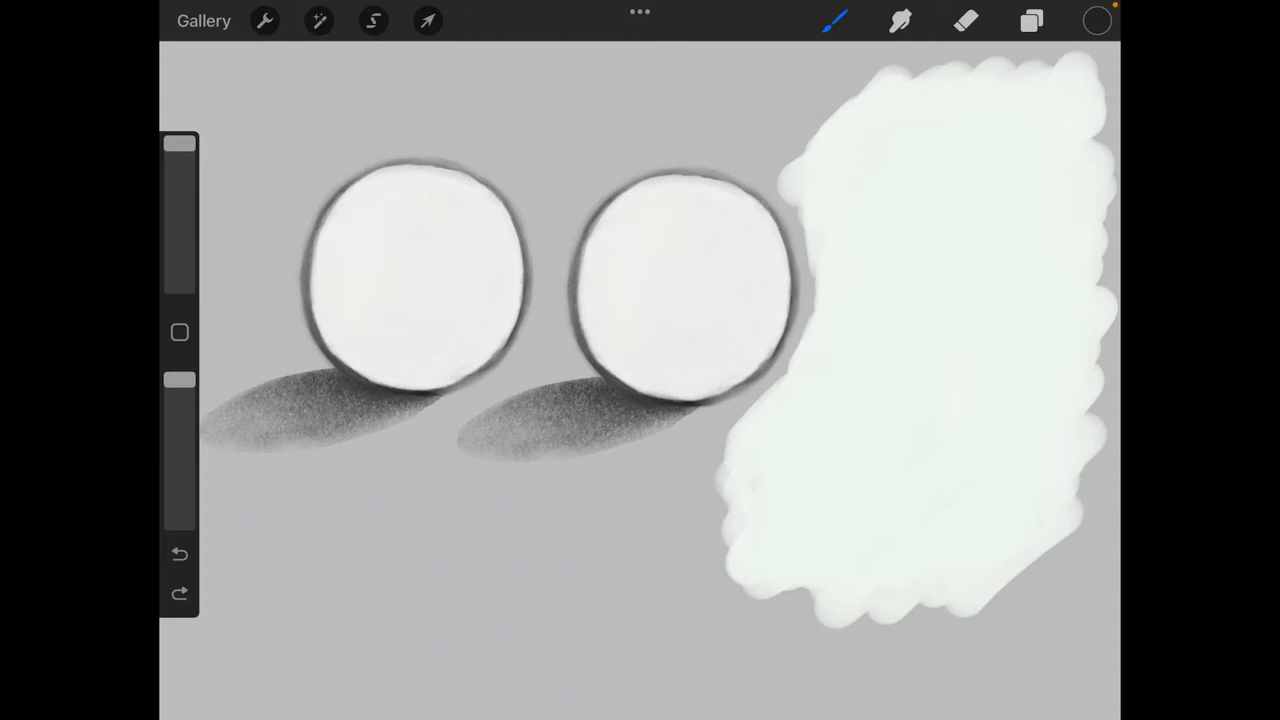
# Open the Brush Library to reach the HB Pencil brush.
pyautogui.click(836, 21)
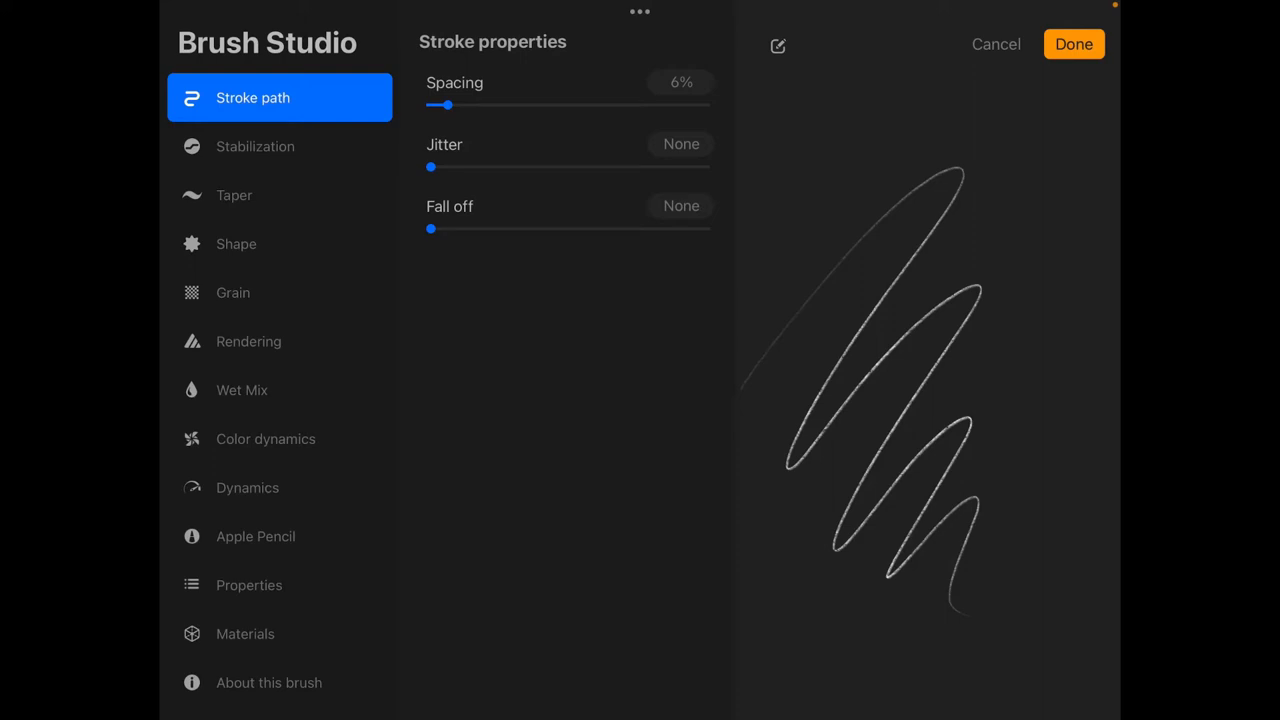
# Switch the brush's rendering mode to Uniform Blending and show its Properties.
pyautogui.click(249, 341)
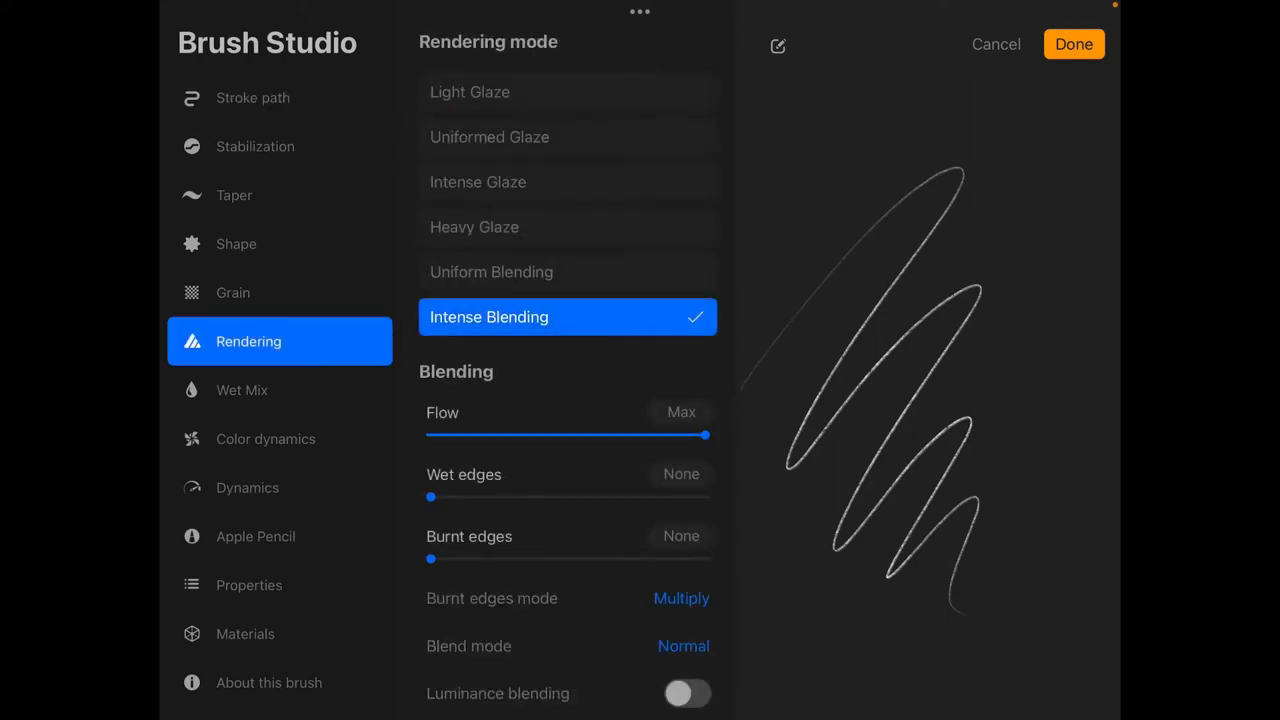
pyautogui.click(567, 271)
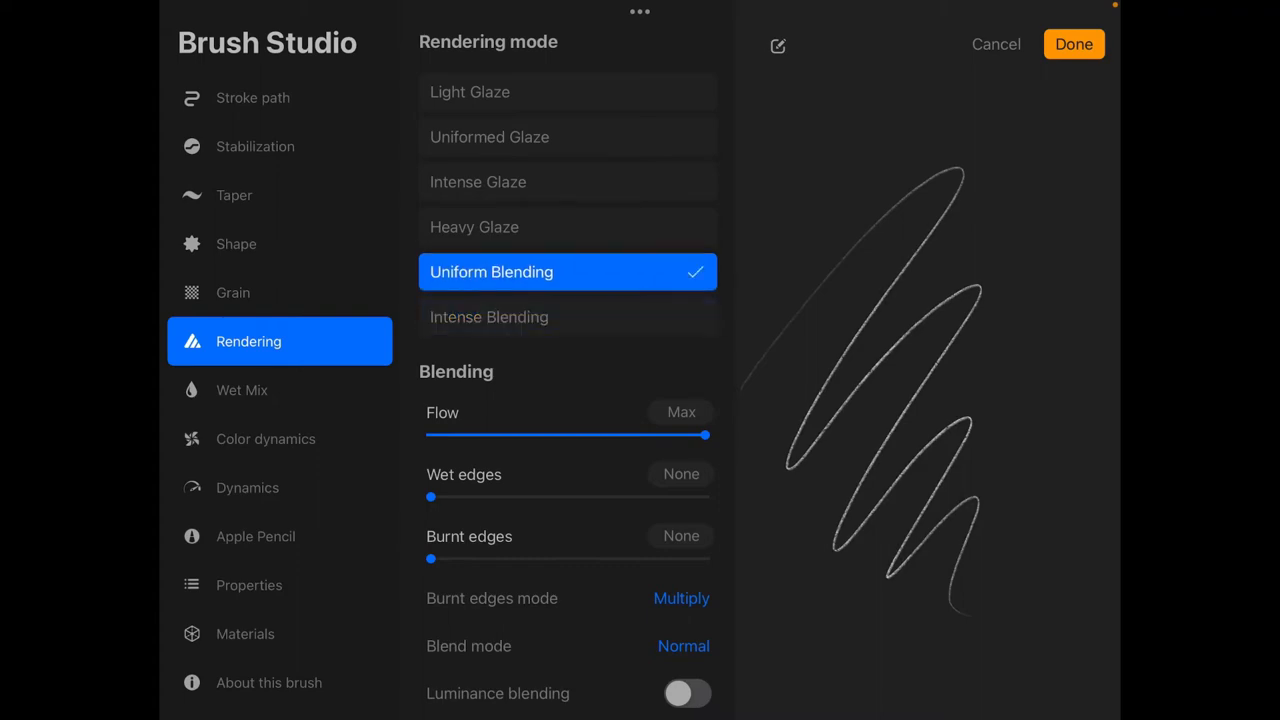
pyautogui.click(249, 585)
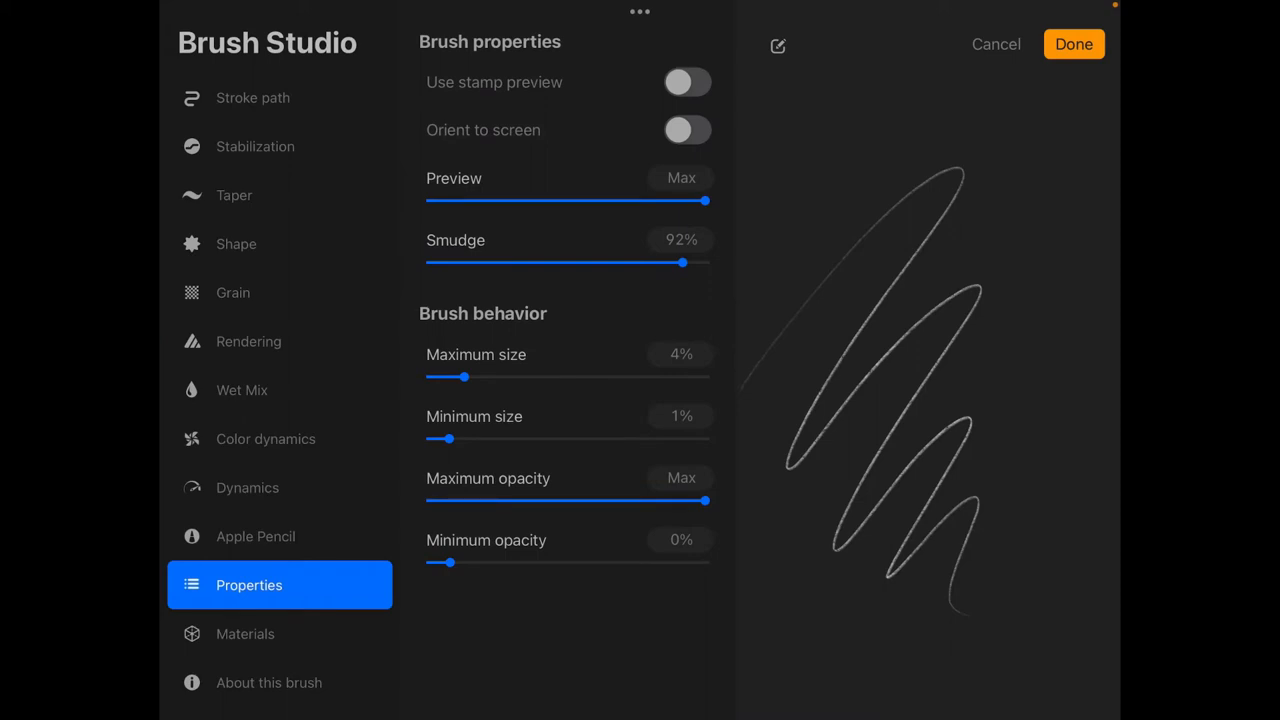
# Raise the brush's maximum size from 4% to about 239%.
pyautogui.moveTo(463, 377); pyautogui.dragTo(510, 377)
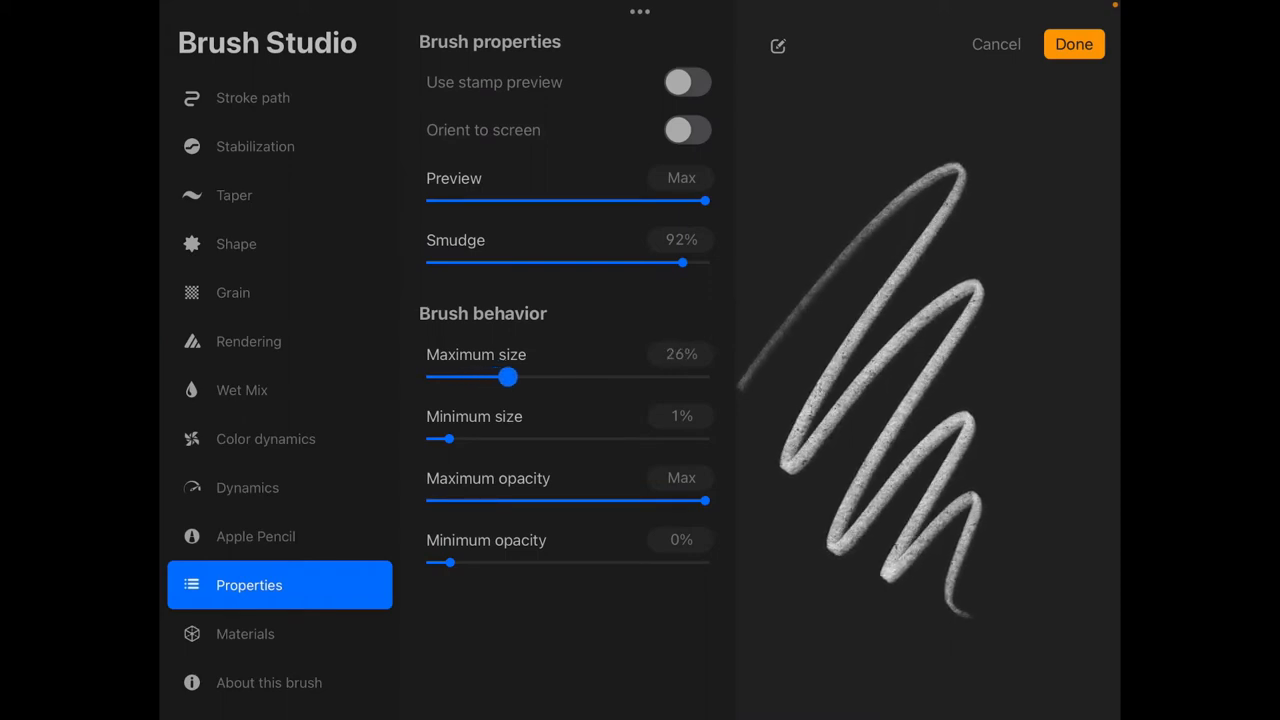
pyautogui.moveTo(508, 377); pyautogui.dragTo(588, 377)
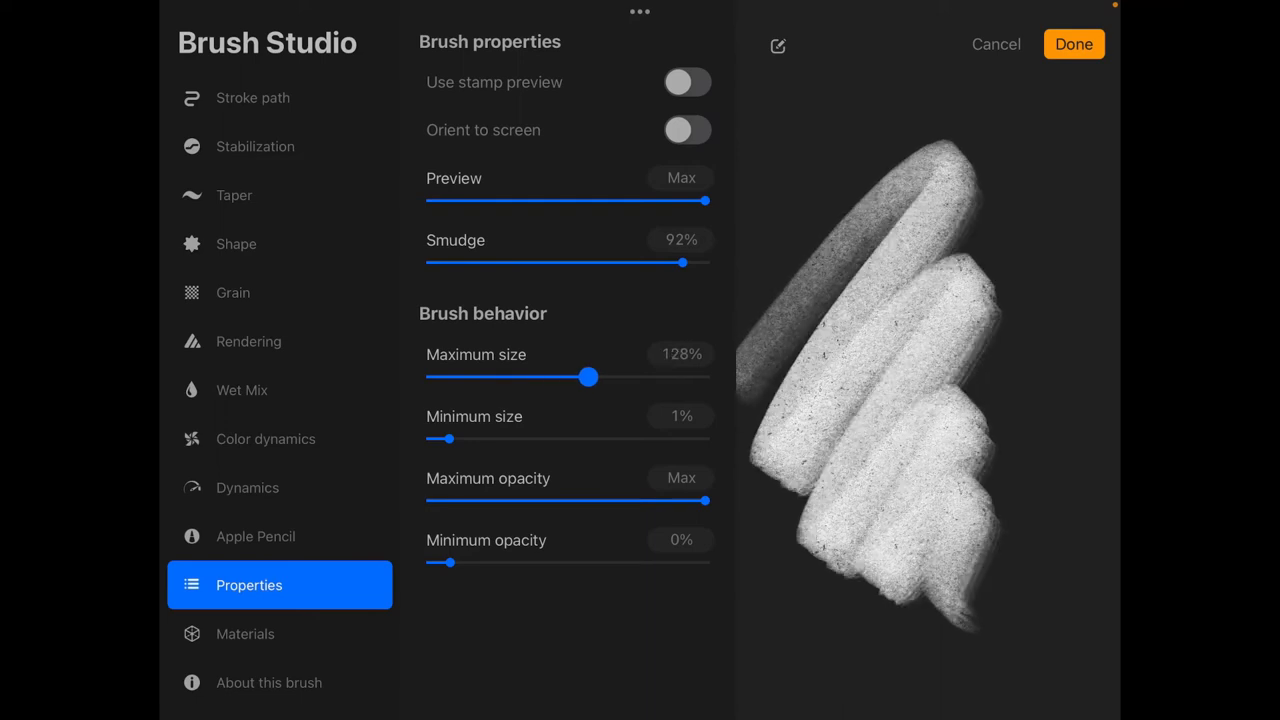
pyautogui.moveTo(588, 377); pyautogui.dragTo(641, 377)
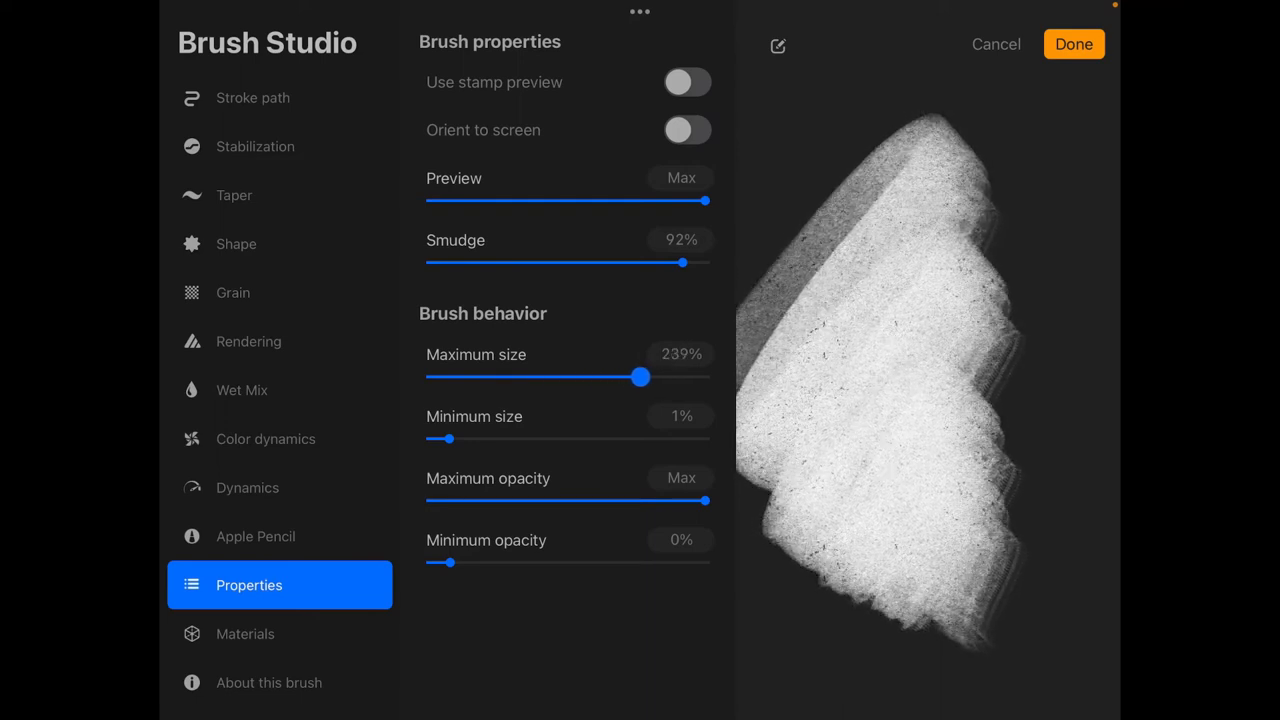
pyautogui.moveTo(640, 377); pyautogui.dragTo(625, 377)
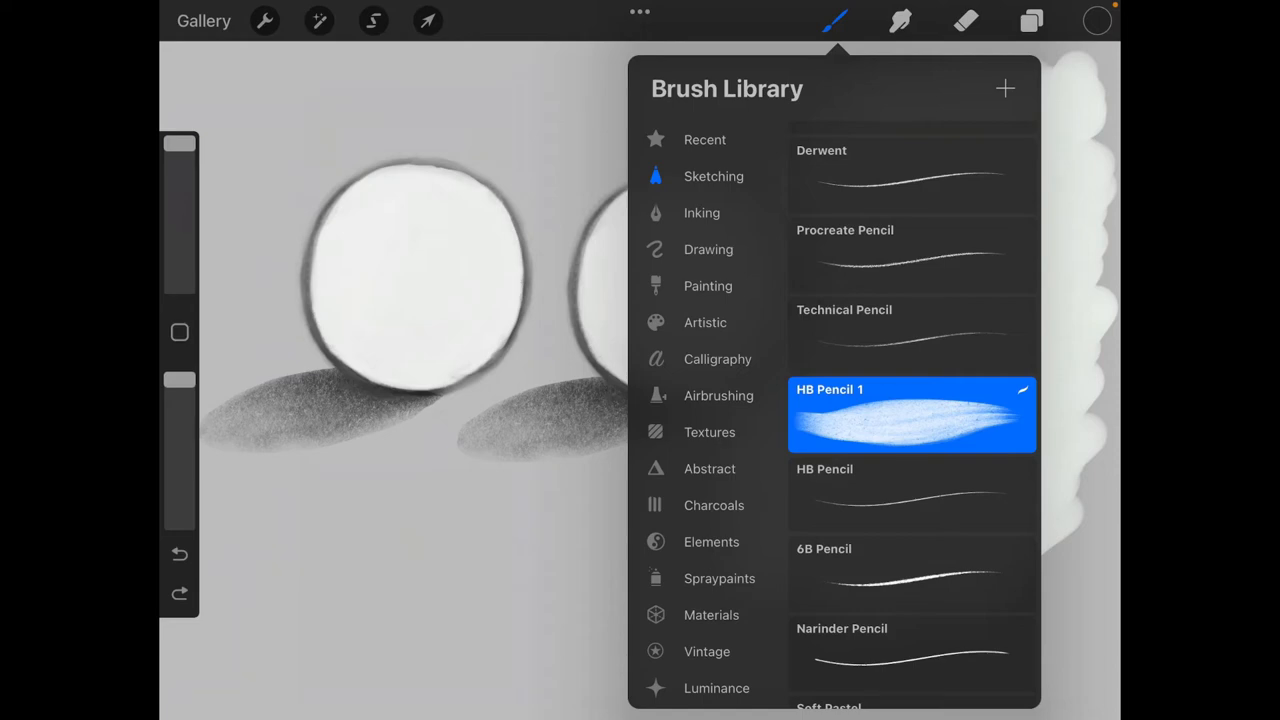
# Test the new brush with wavy lines, straight lines and a shaded patch on the swatch.
pyautogui.click(911, 494)
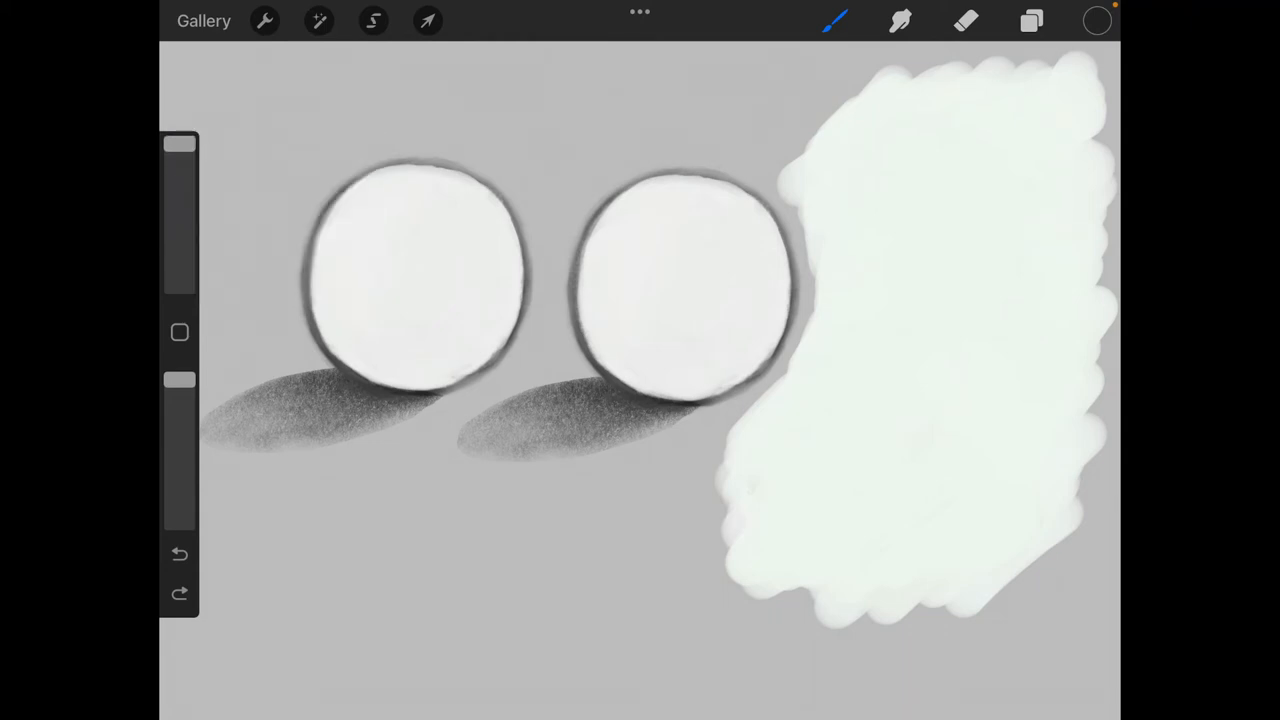
pyautogui.moveTo(820, 410); pyautogui.dragTo(825, 545)
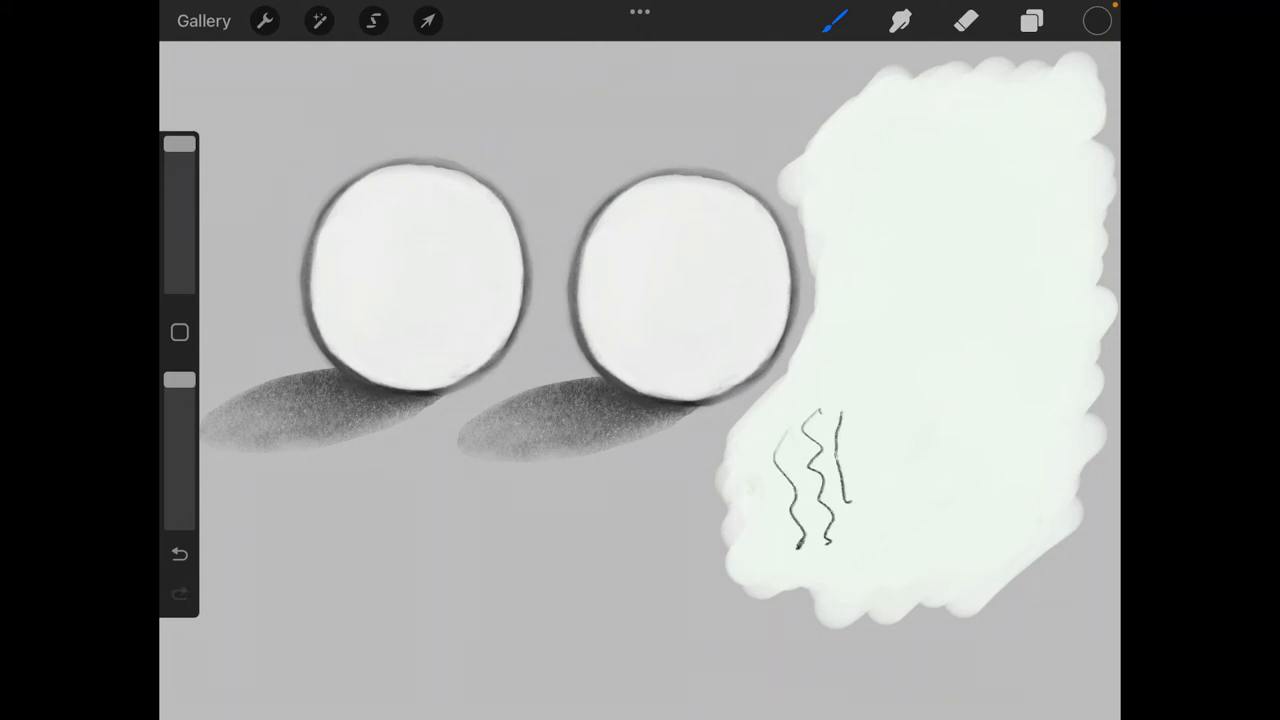
pyautogui.moveTo(855, 405); pyautogui.dragTo(855, 545)
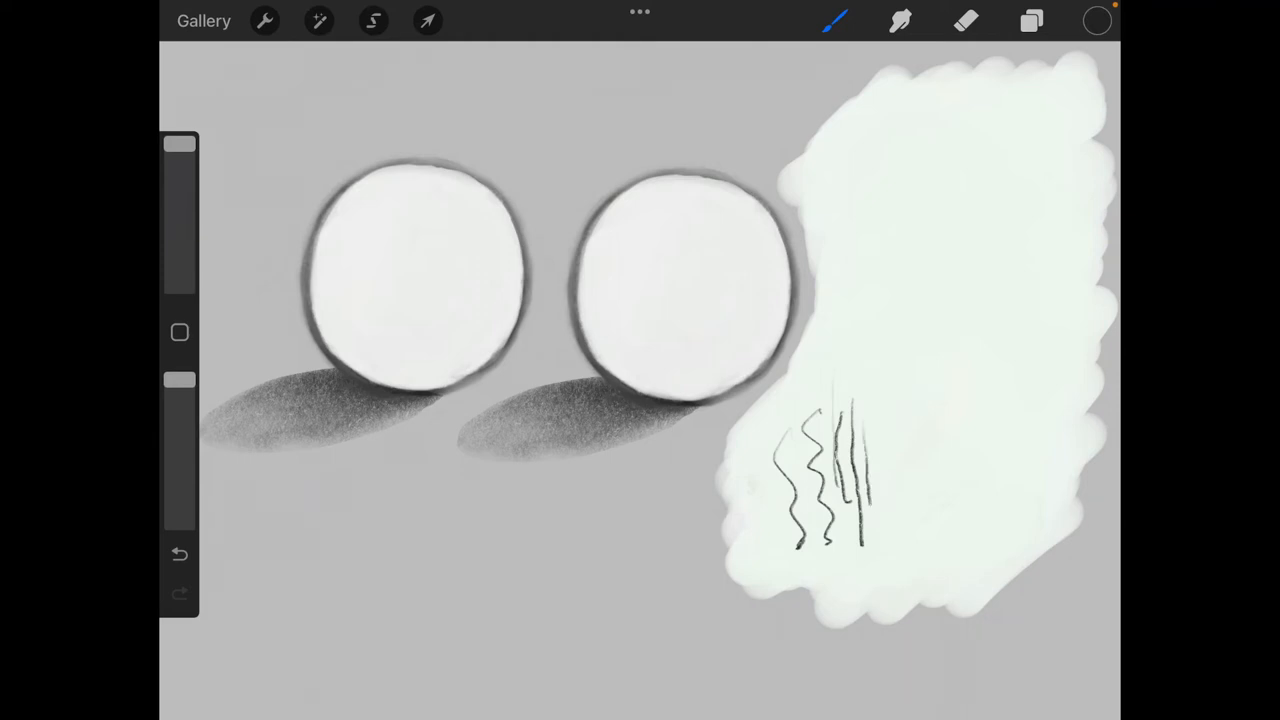
pyautogui.moveTo(873, 510); pyautogui.dragTo(876, 545)
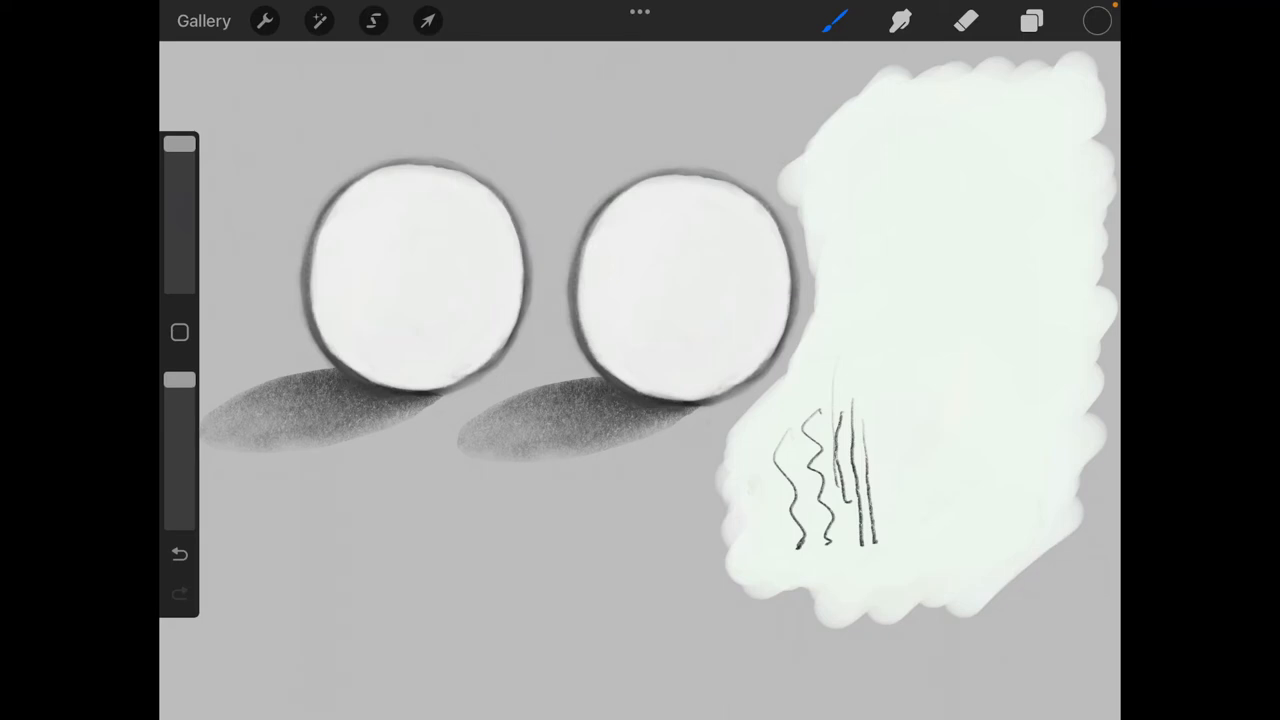
pyautogui.click(900, 485)
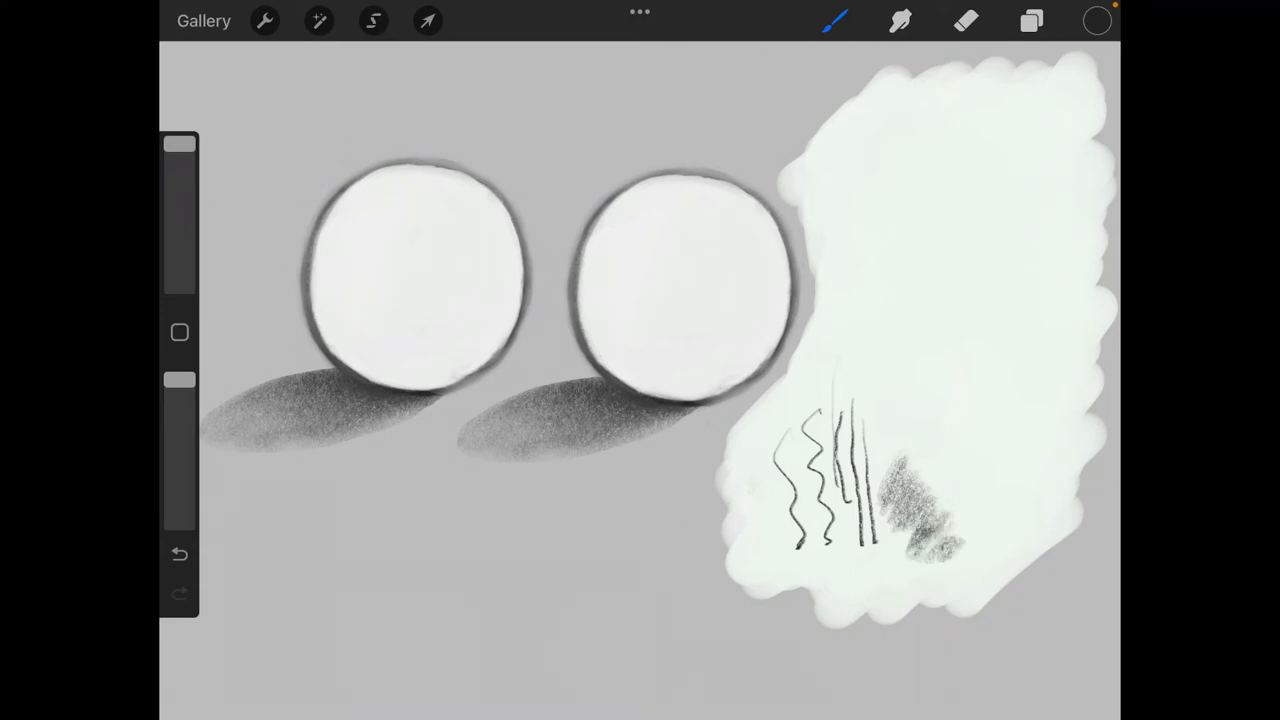
pyautogui.click(836, 20)
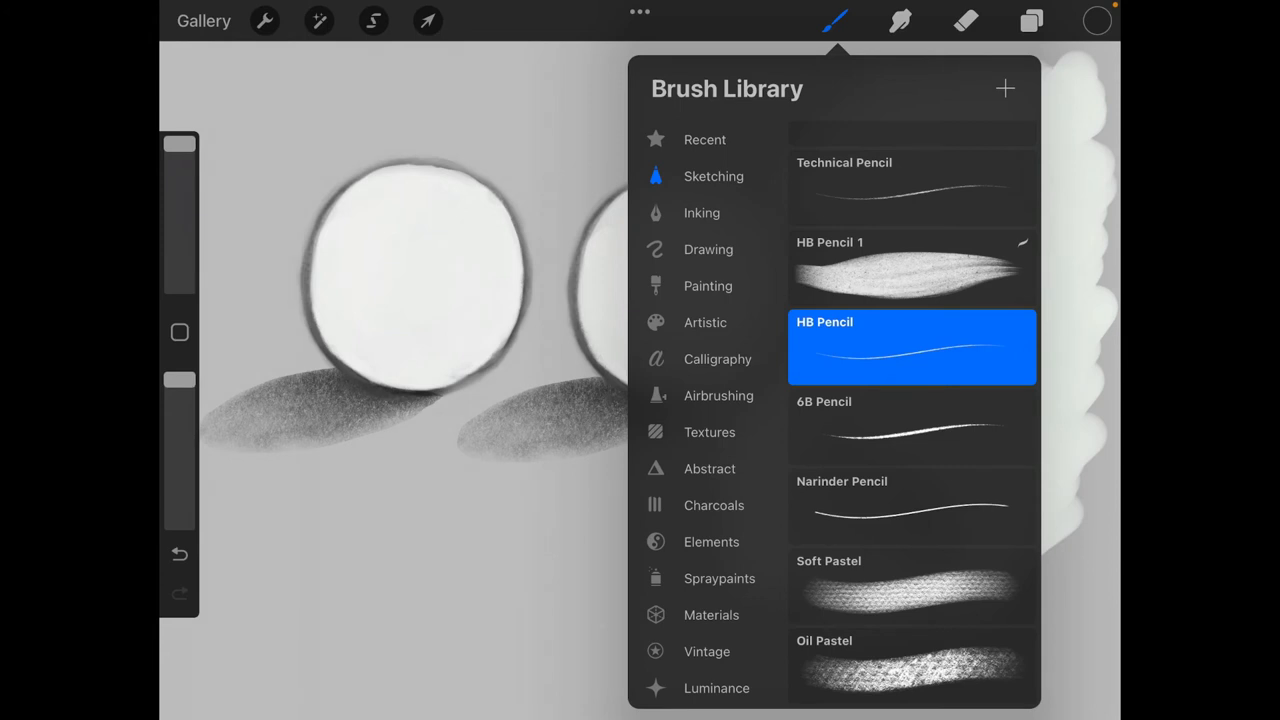
# Select the original HB Pencil and settle its brush size around 48%.
pyautogui.click(910, 265)
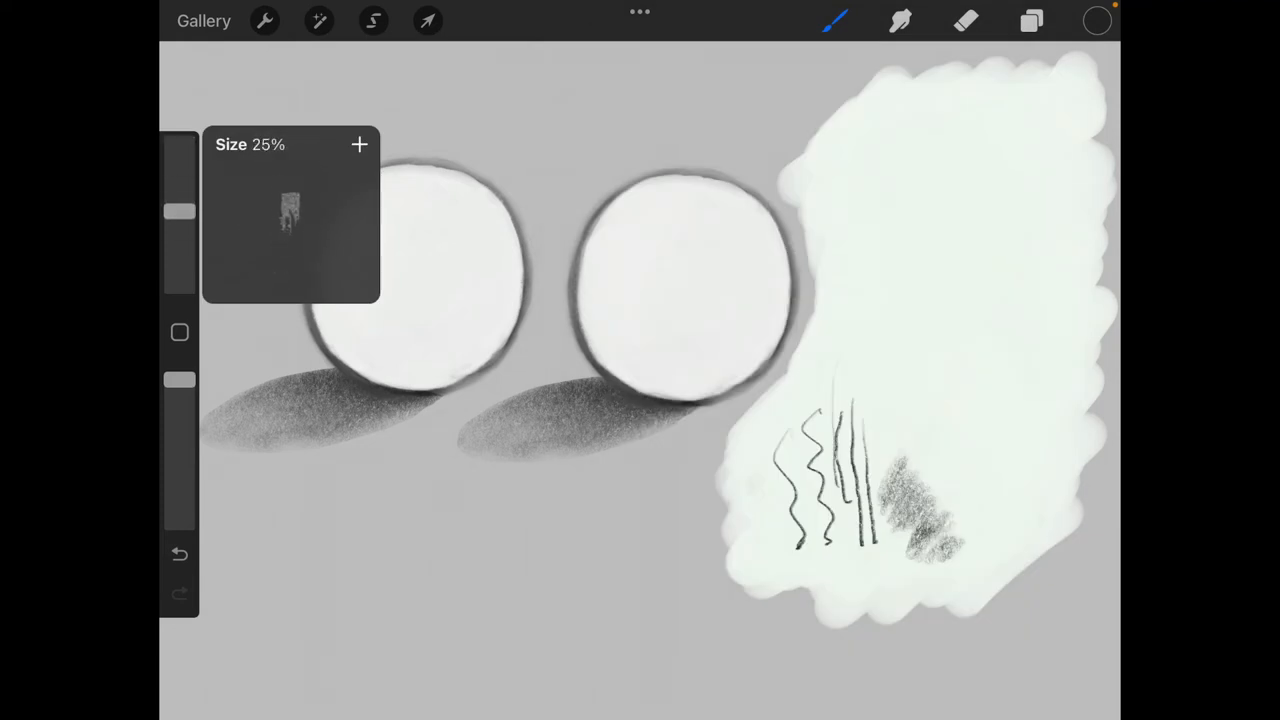
pyautogui.moveTo(180, 210); pyautogui.dragTo(180, 230)
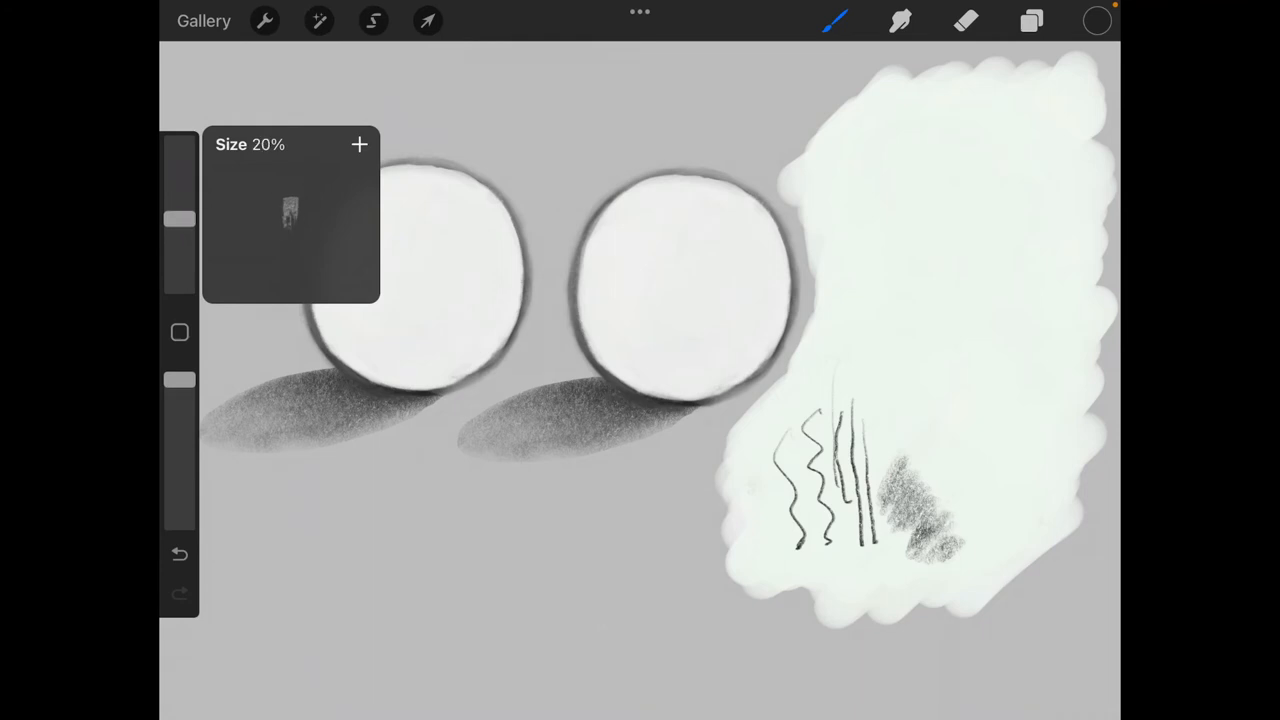
pyautogui.moveTo(178, 218); pyautogui.dragTo(178, 176)
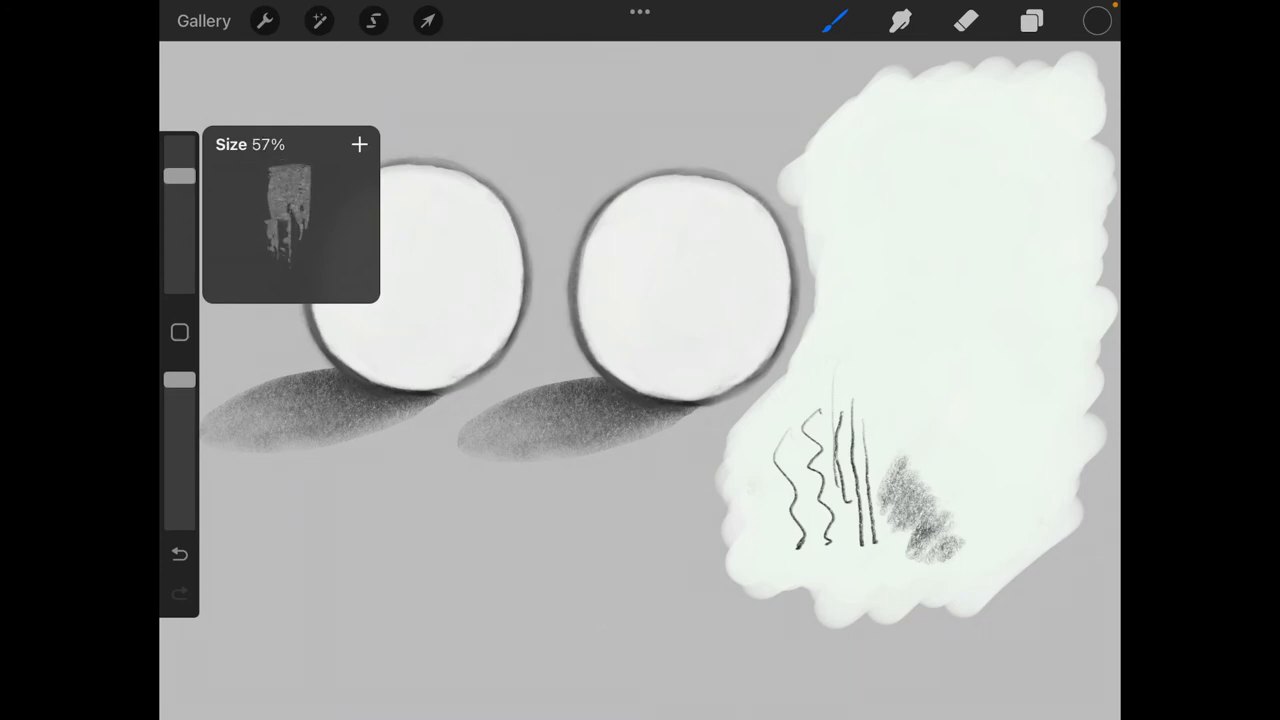
pyautogui.moveTo(179, 180); pyautogui.dragTo(179, 210)
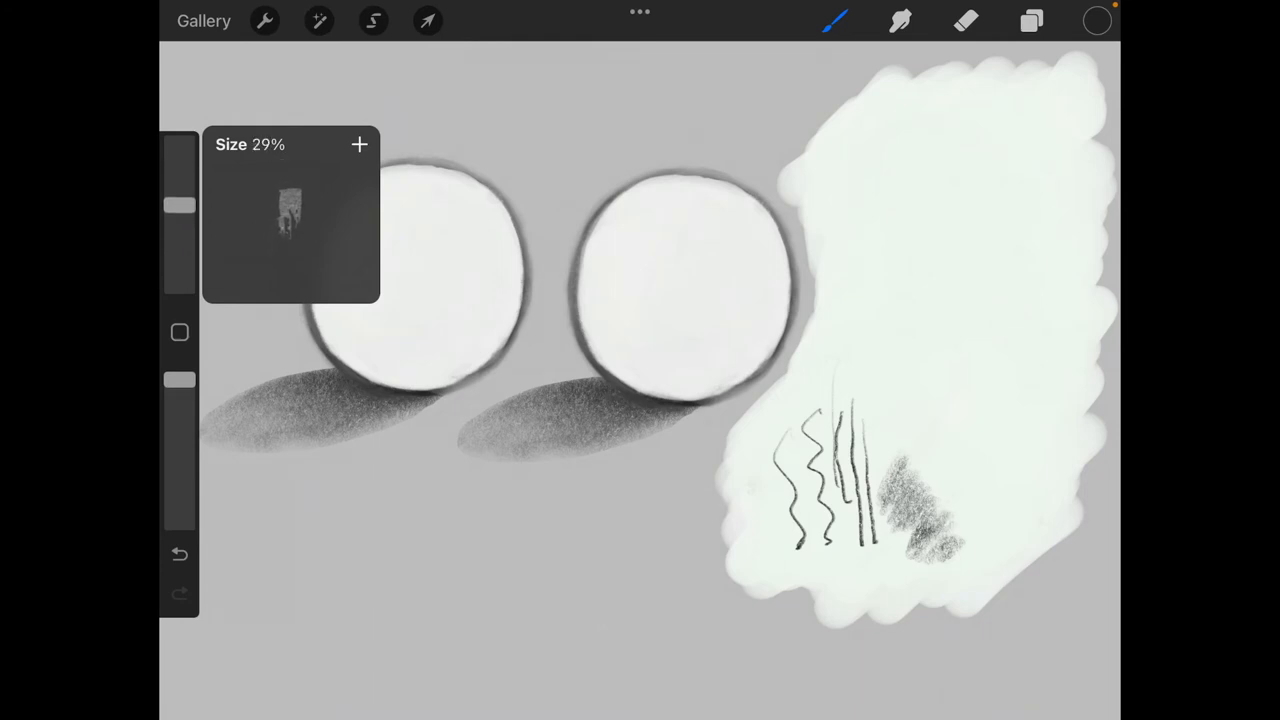
pyautogui.moveTo(180, 205); pyautogui.dragTo(180, 195)
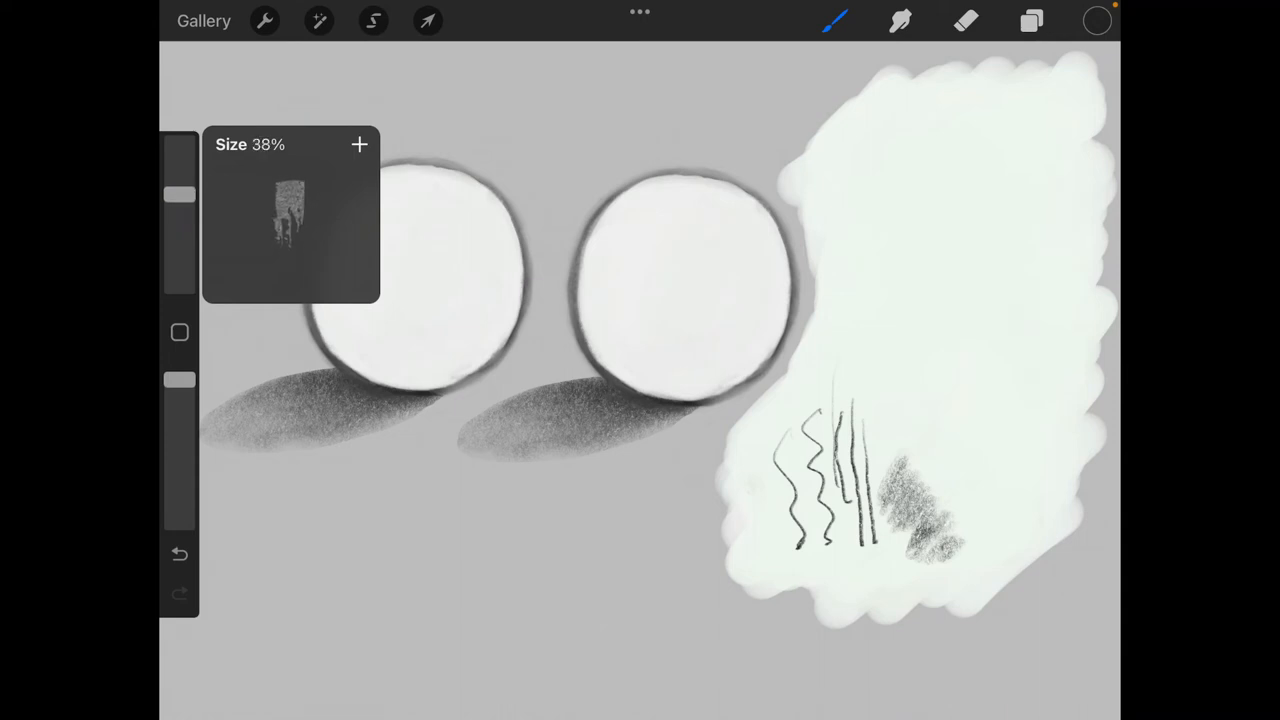
pyautogui.moveTo(180, 210); pyautogui.dragTo(180, 185)
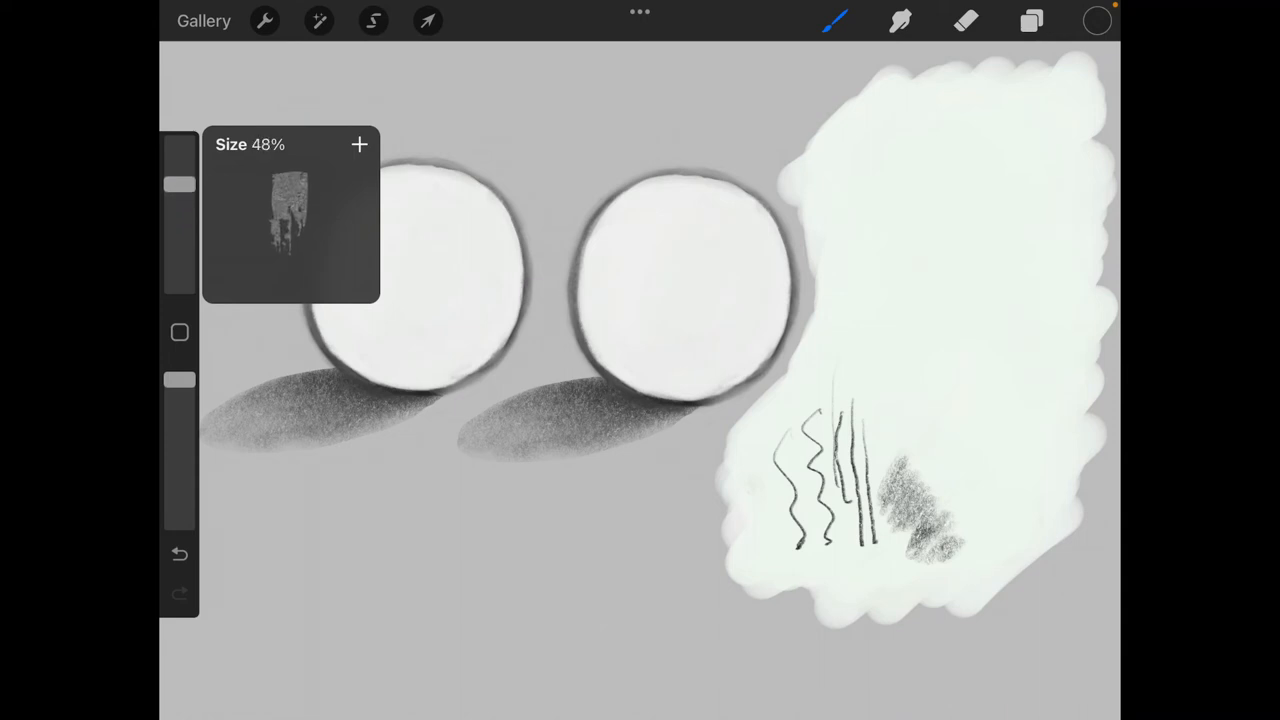
pyautogui.moveTo(180, 185); pyautogui.dragTo(180, 200)
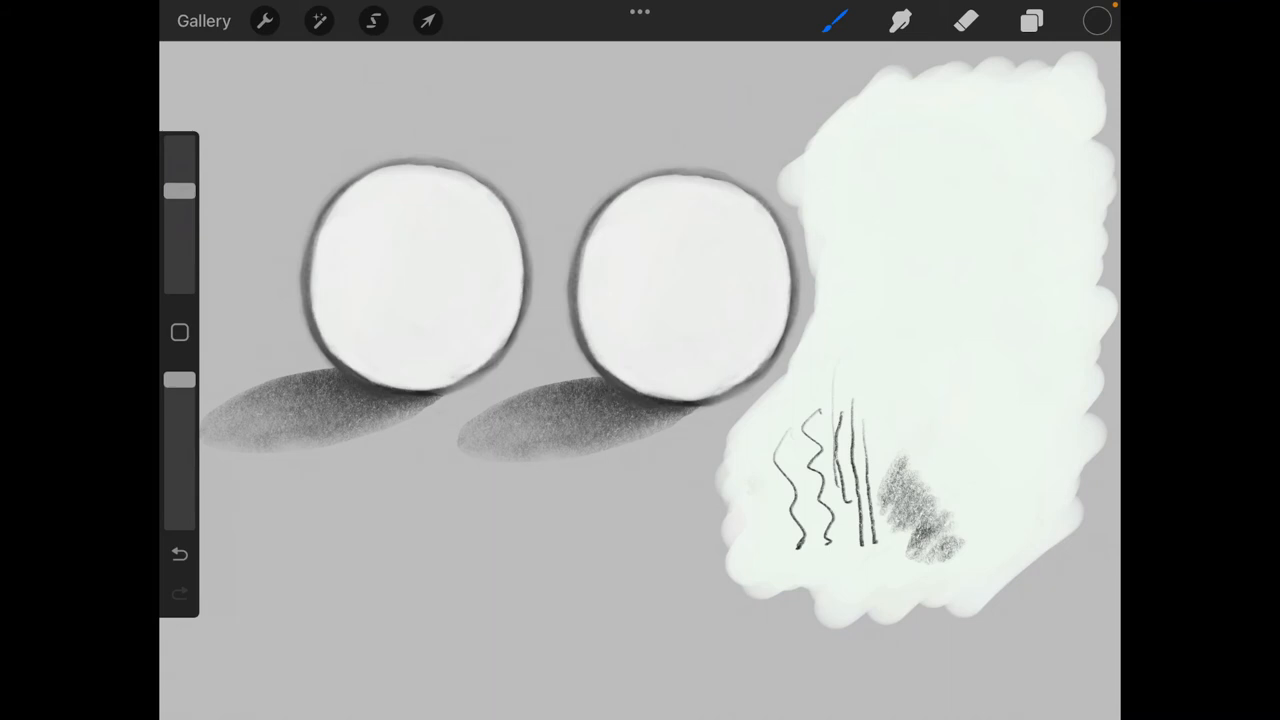
# Undo test hatching on the left sphere, then shade its left side softly.
pyautogui.click(836, 21)
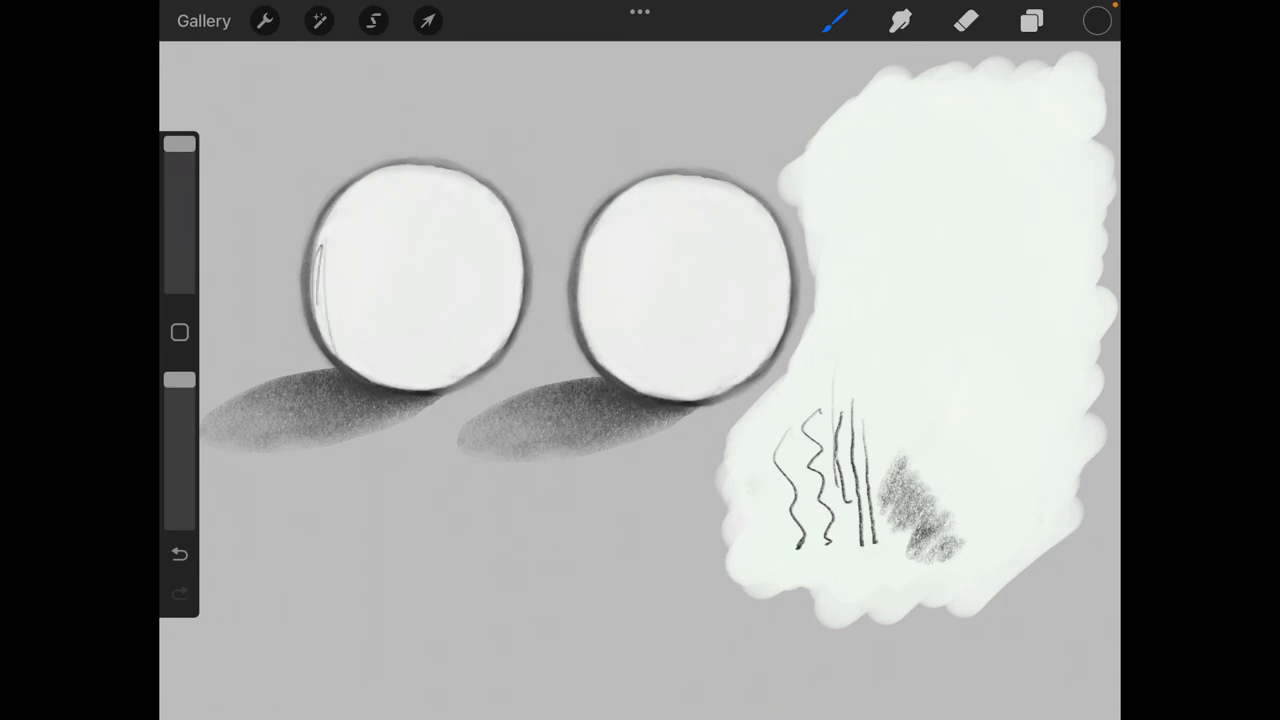
pyautogui.moveTo(325, 240); pyautogui.dragTo(345, 360)
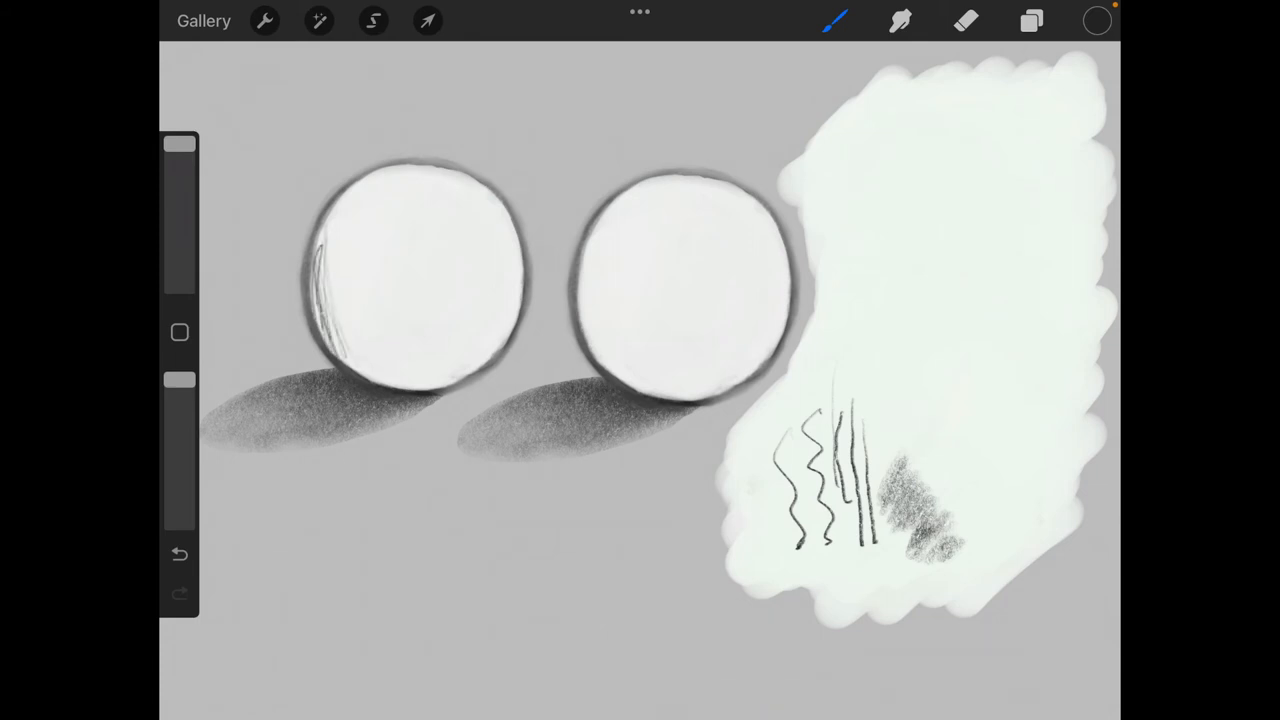
pyautogui.moveTo(325, 230); pyautogui.dragTo(355, 370)
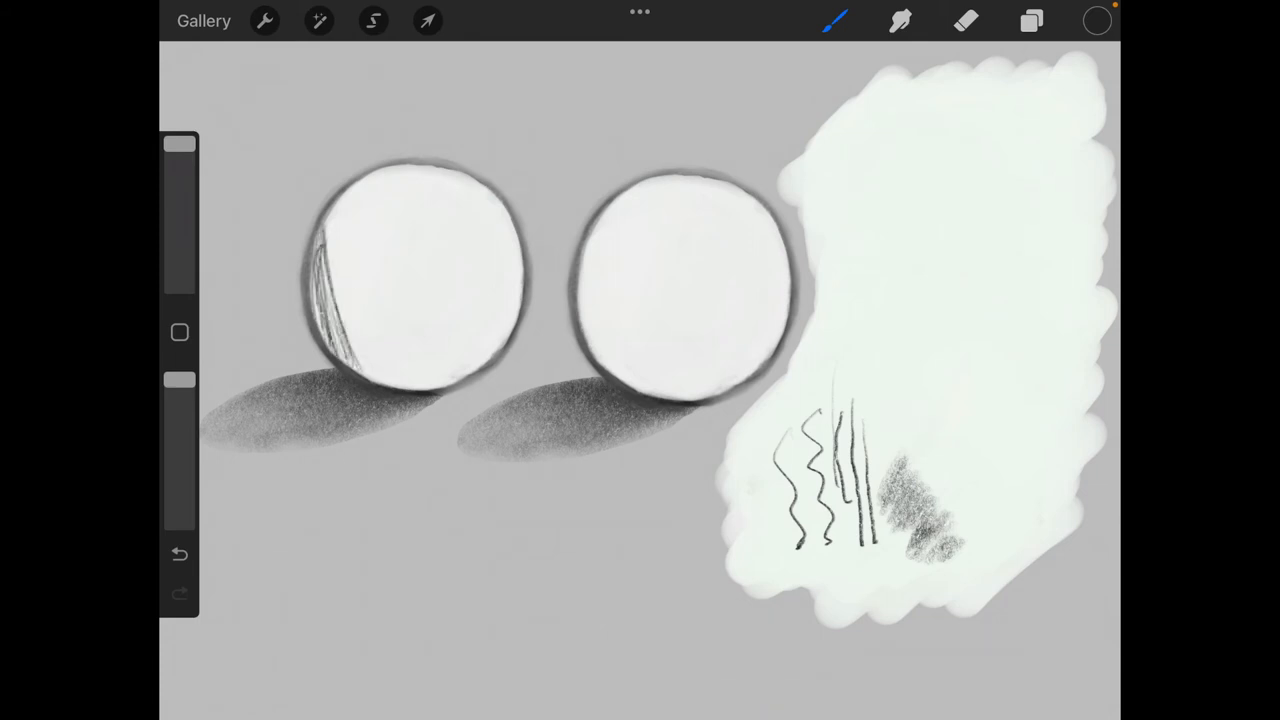
pyautogui.moveTo(330, 250); pyautogui.dragTo(360, 360)
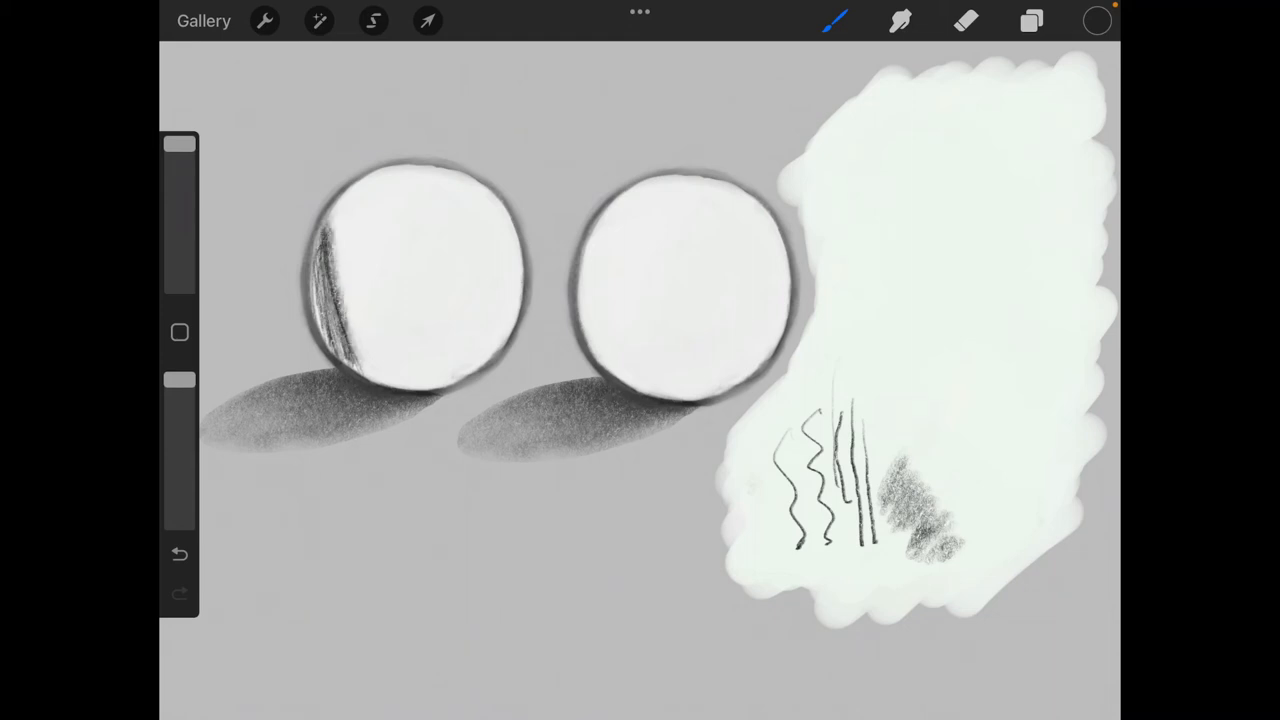
pyautogui.click(180, 554)
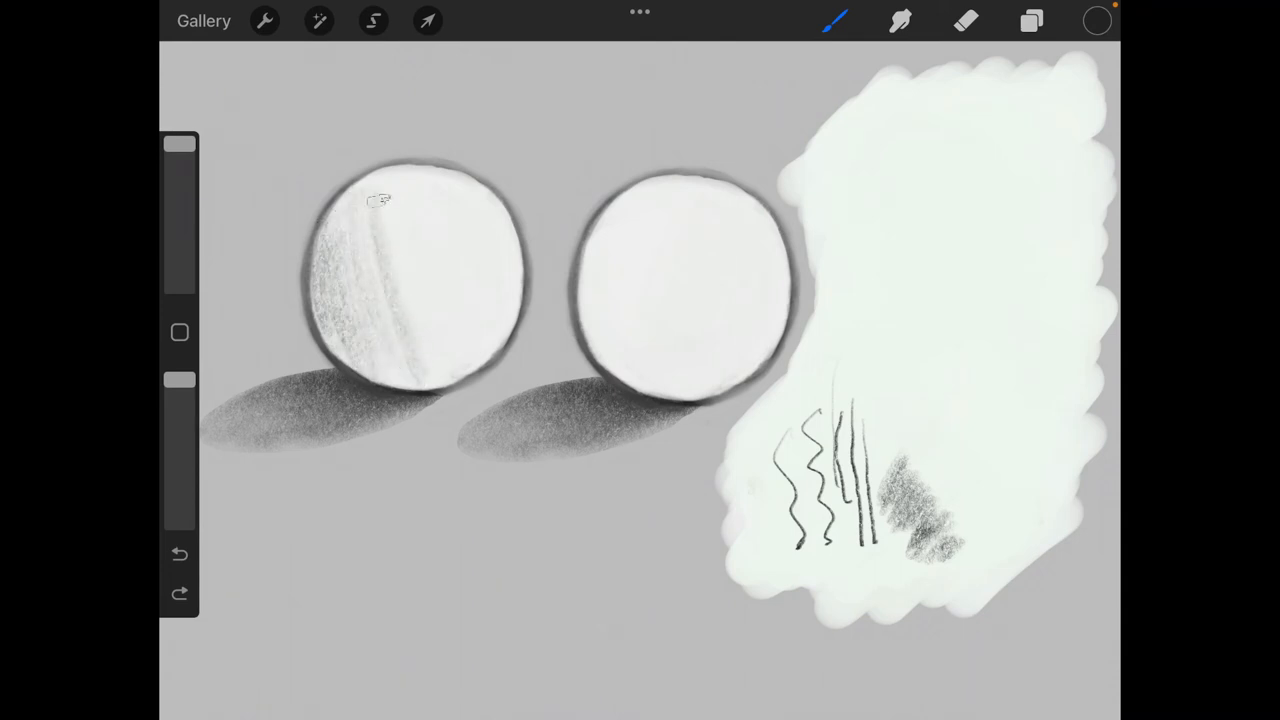
pyautogui.moveTo(380, 195); pyautogui.dragTo(425, 350)
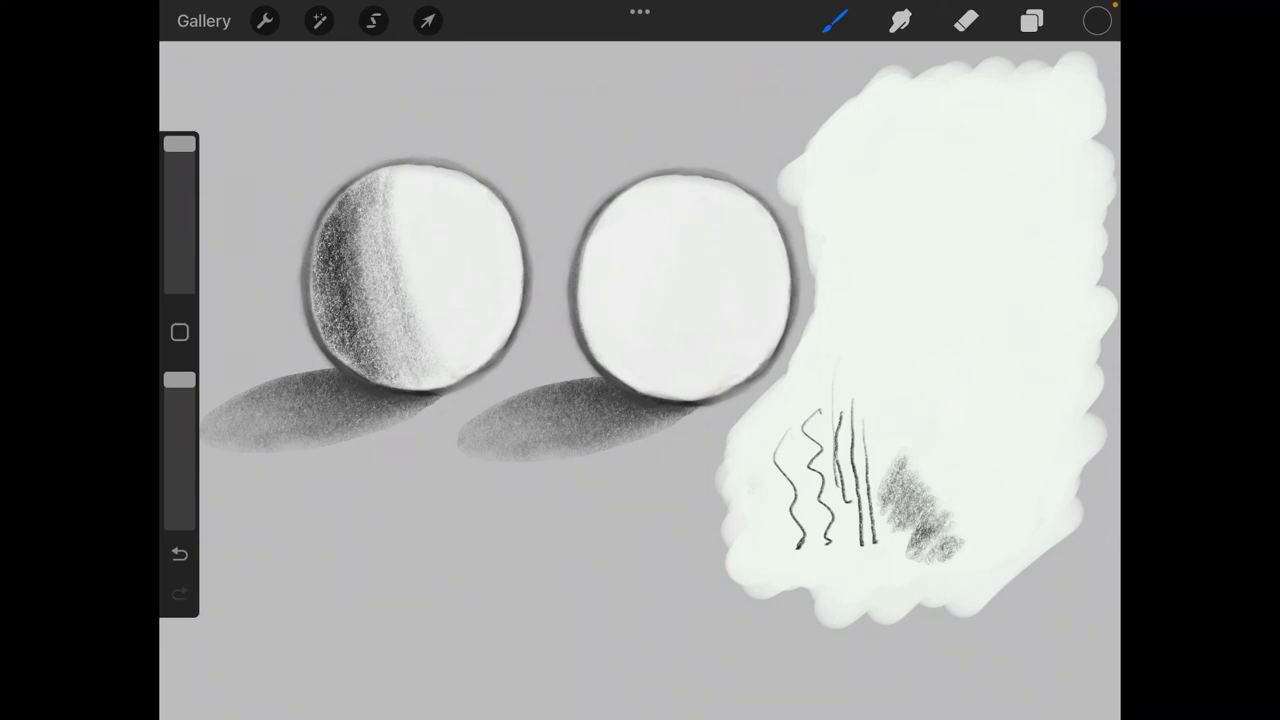
# Shade the right sphere's lower left with a smaller brush and open Brush Studio.
pyautogui.click(835, 20)
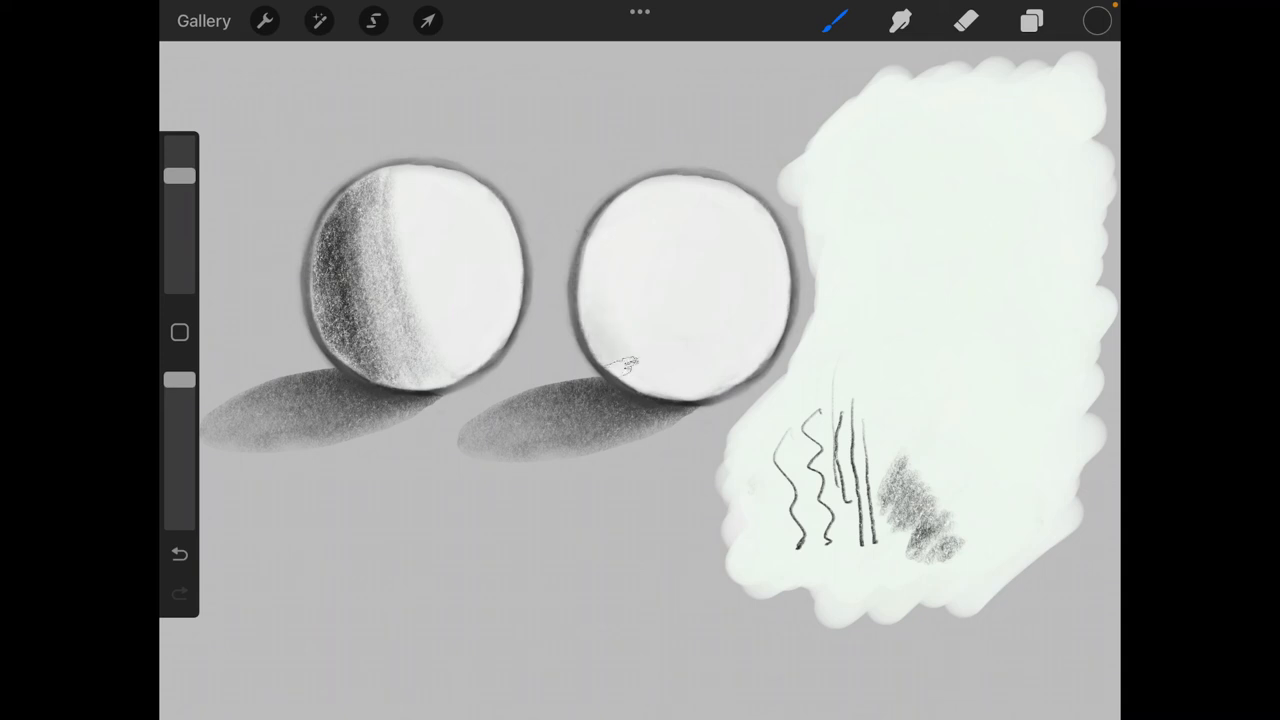
pyautogui.moveTo(660, 175); pyautogui.dragTo(680, 380)
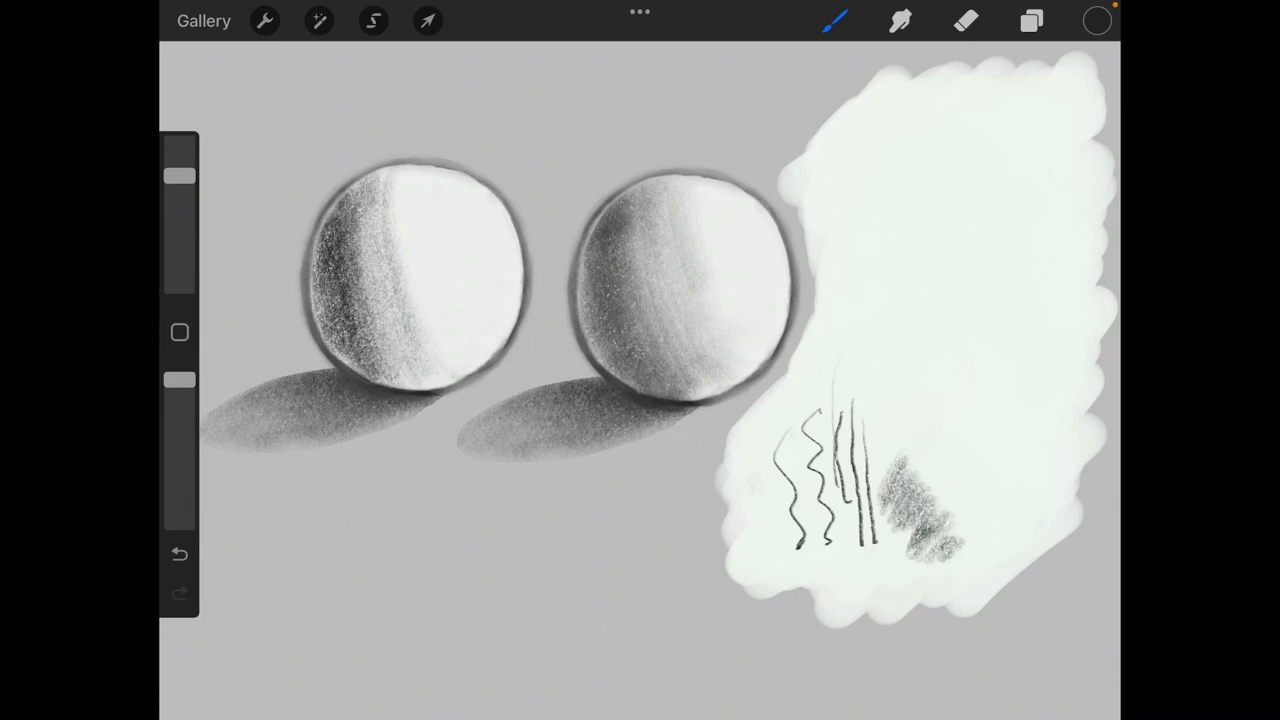
pyautogui.click(835, 20)
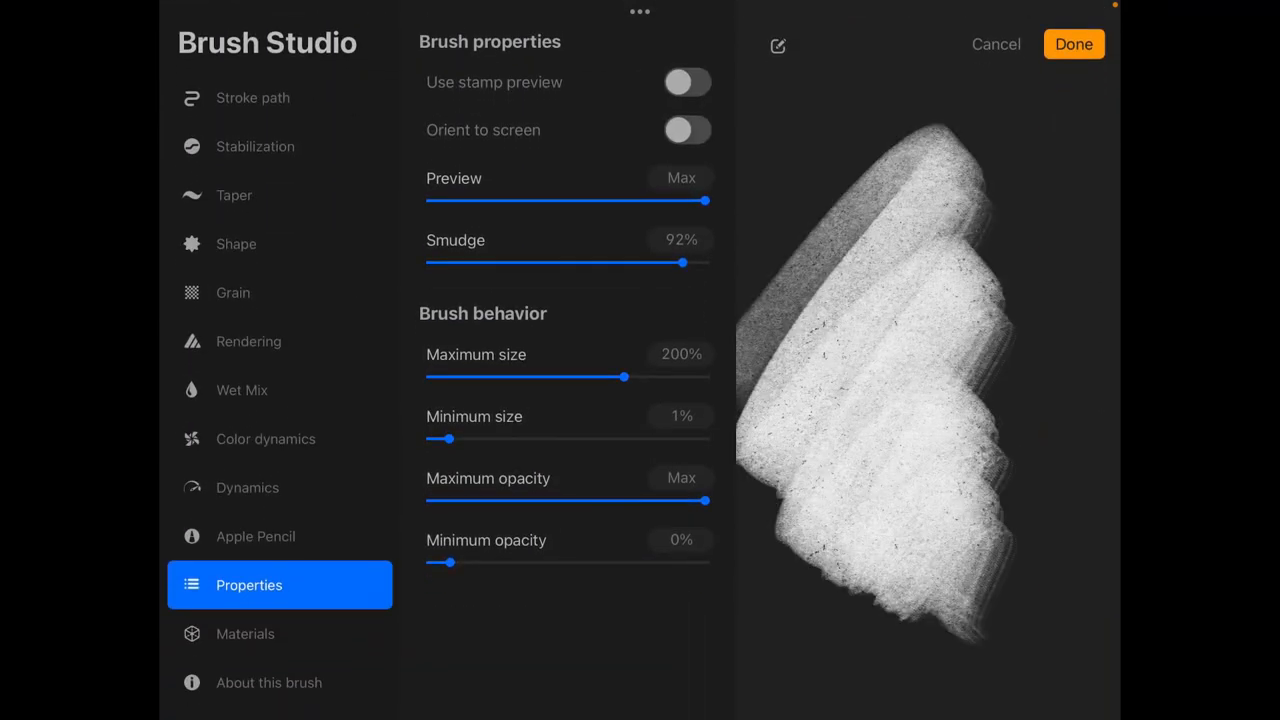
# Edit the brush name field in About this brush, typing 'Cust'.
pyautogui.click(269, 682)
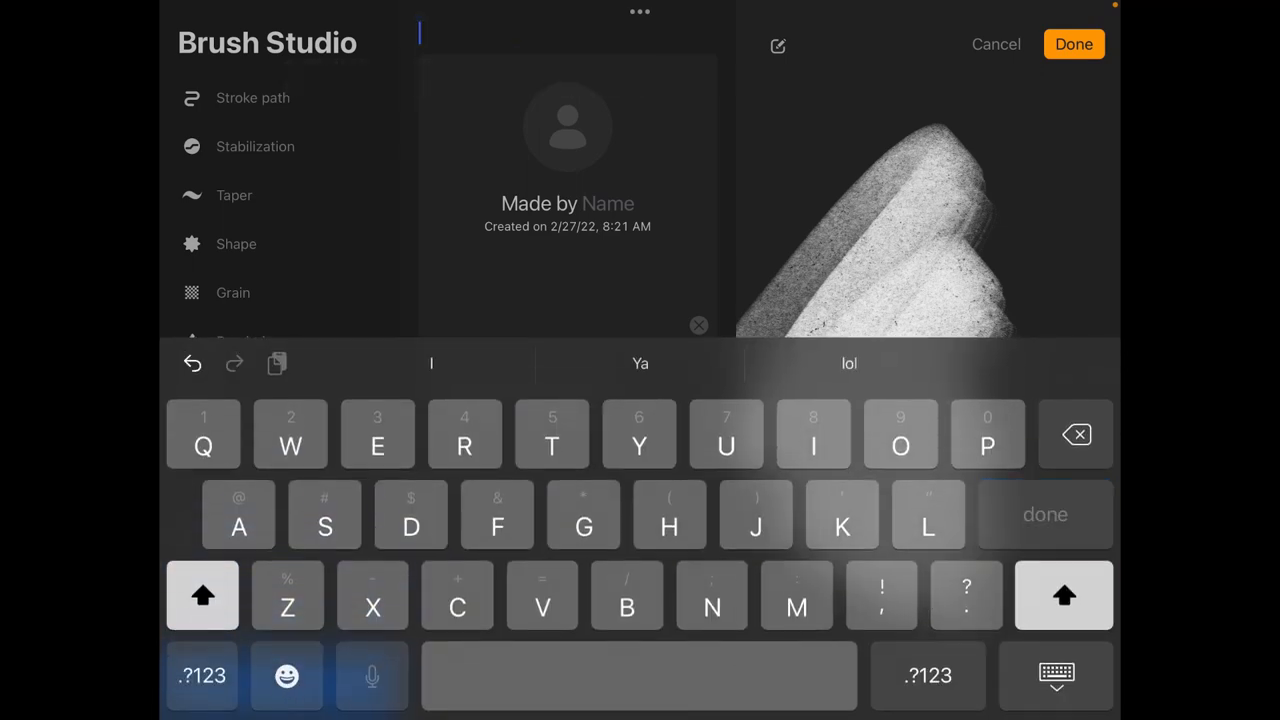
pyautogui.write('Cust')
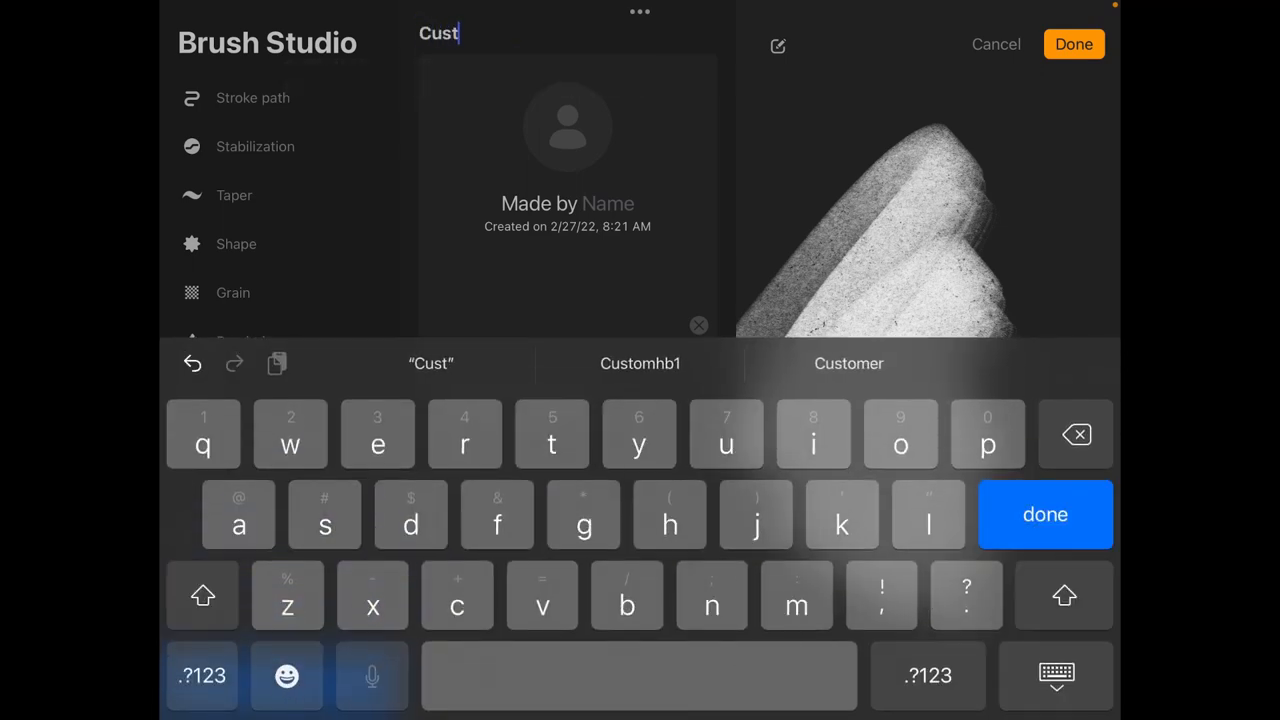